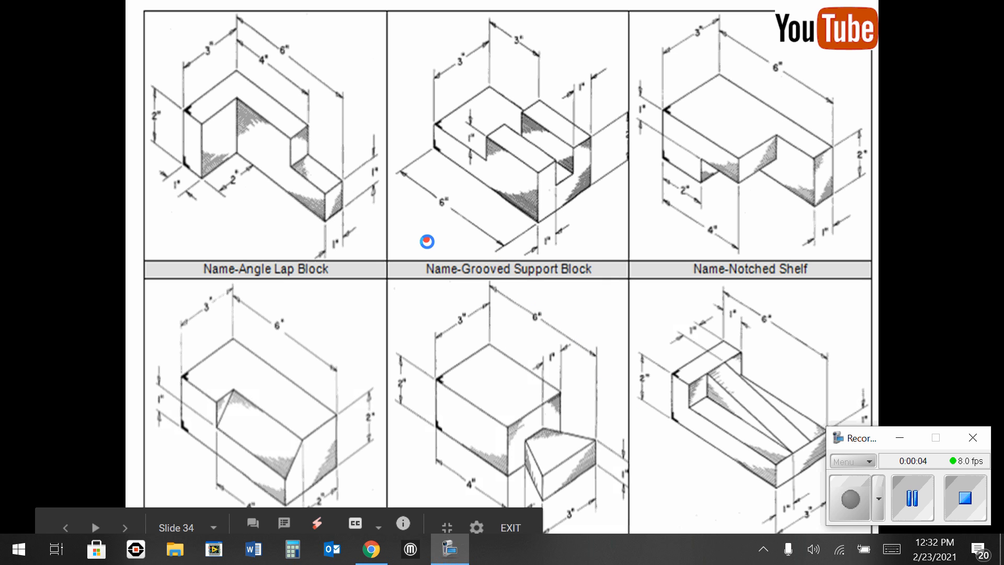
{"action": "mouse_move", "coordinate": [583, 233]}
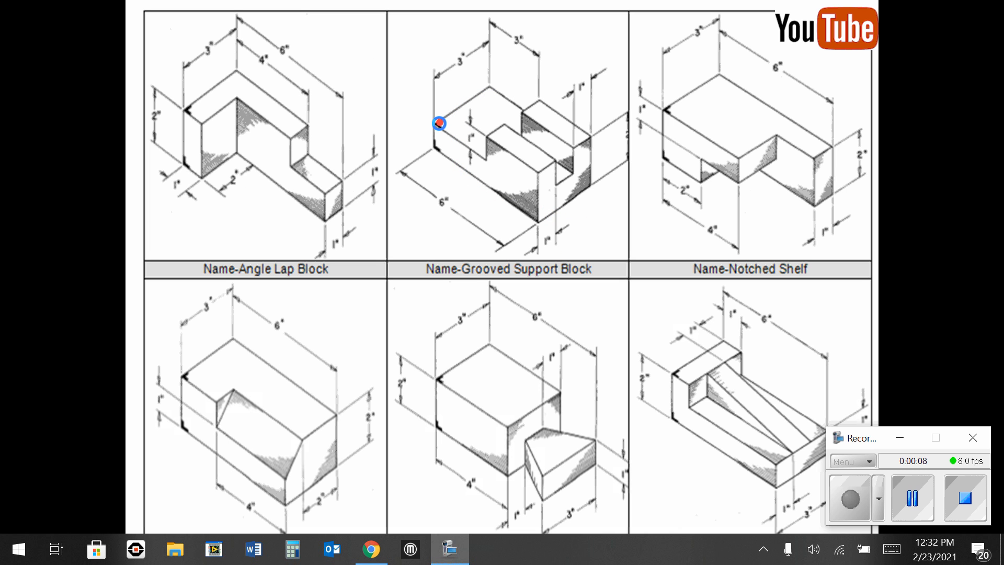
{"action": "mouse_move", "coordinate": [536, 222]}
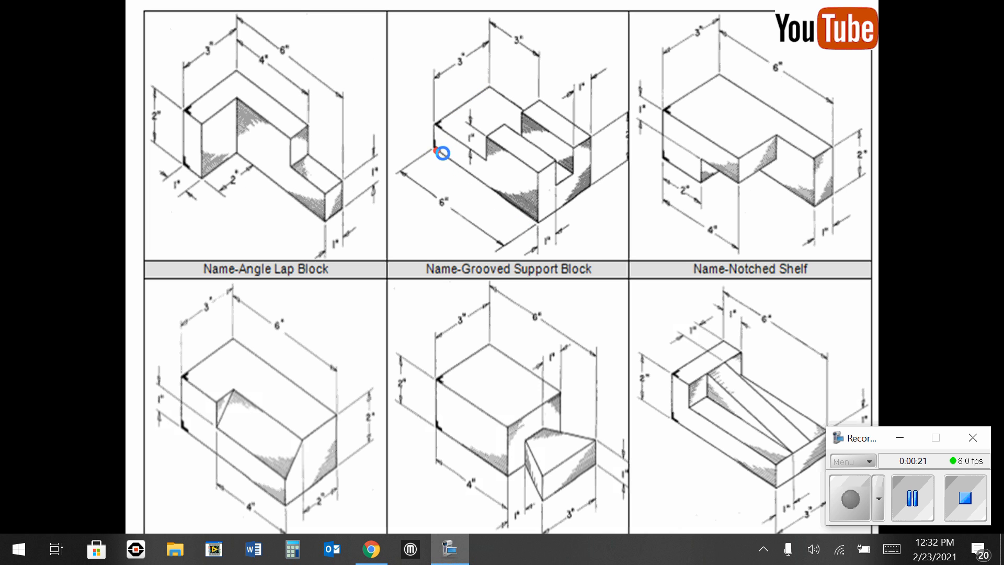
{"action": "mouse_move", "coordinate": [453, 135]}
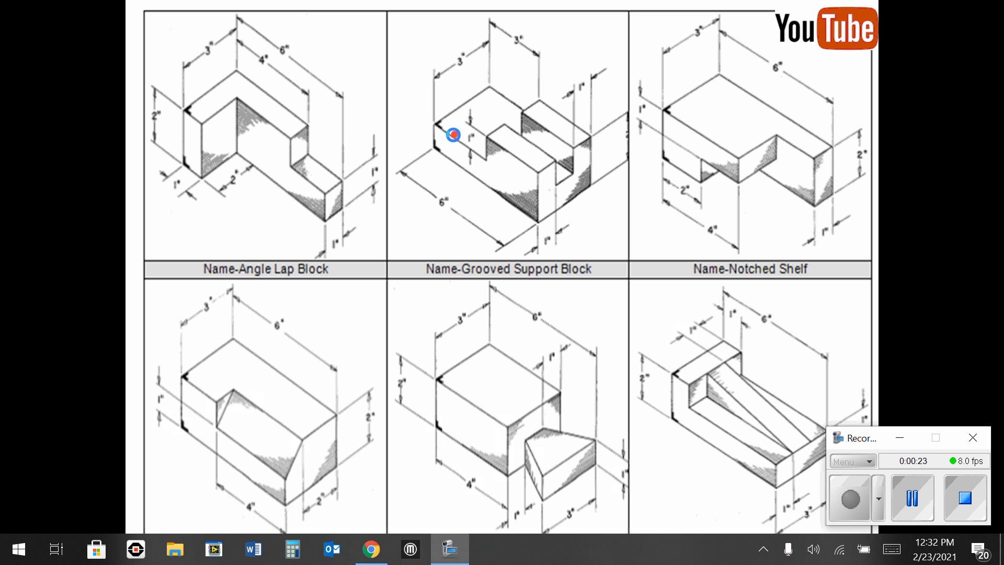
{"action": "mouse_move", "coordinate": [485, 116]}
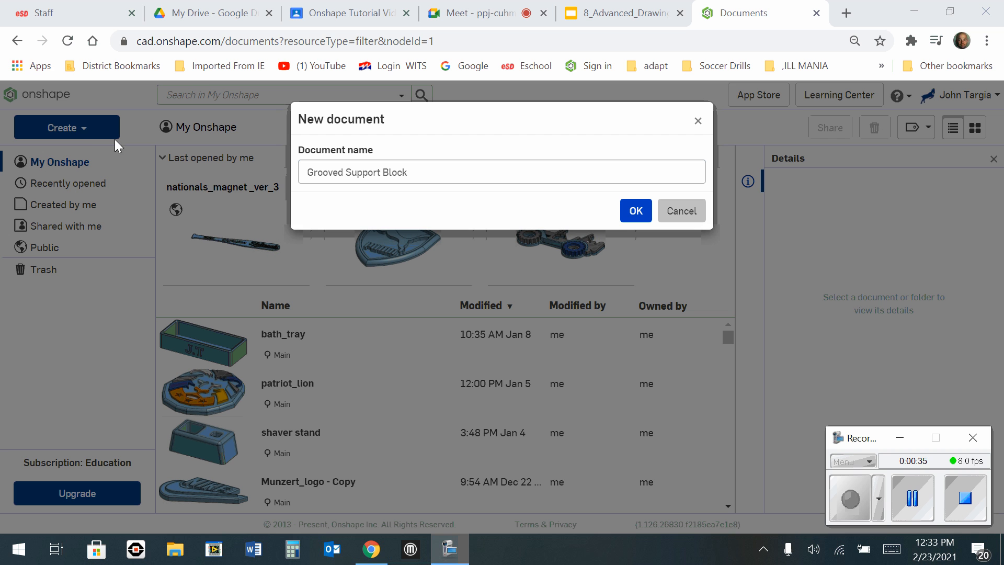
{"action": "mouse_move", "coordinate": [84, 152]}
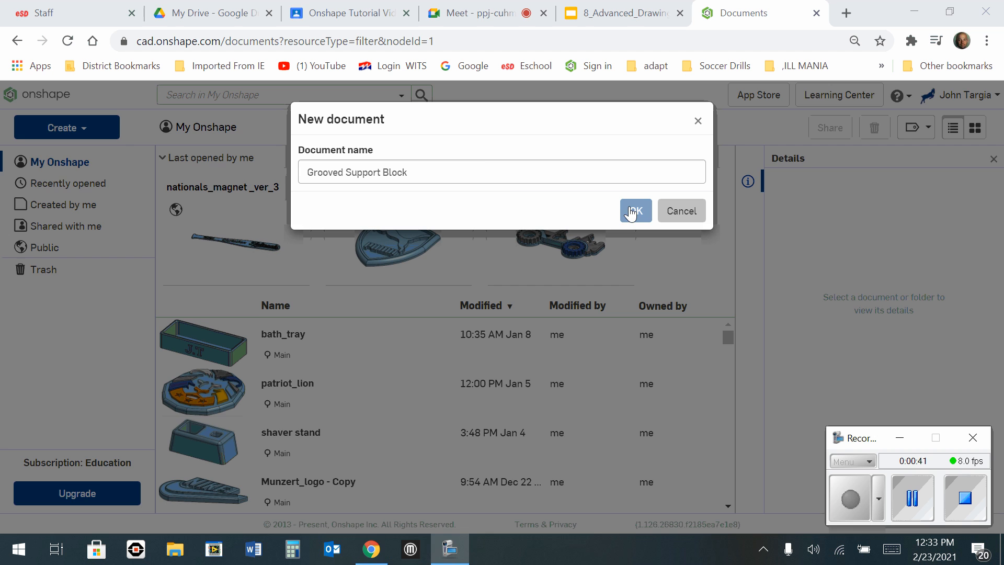
Step: Create the new document named Grooved Support Block
{"action": "left_click", "coordinate": [635, 210]}
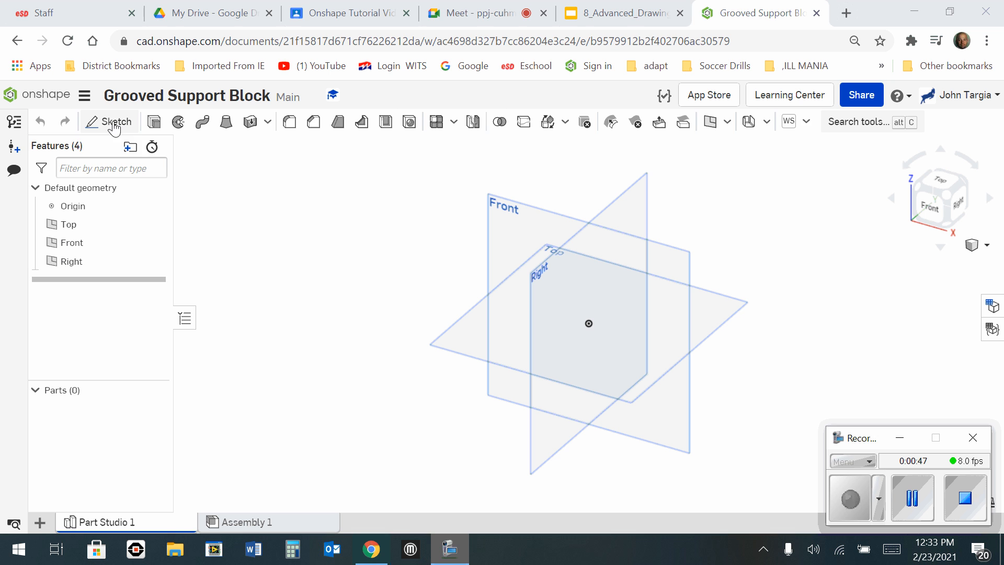
Step: Start Sketch 1 on the Top plane and look straight down at it
{"action": "left_click", "coordinate": [109, 121]}
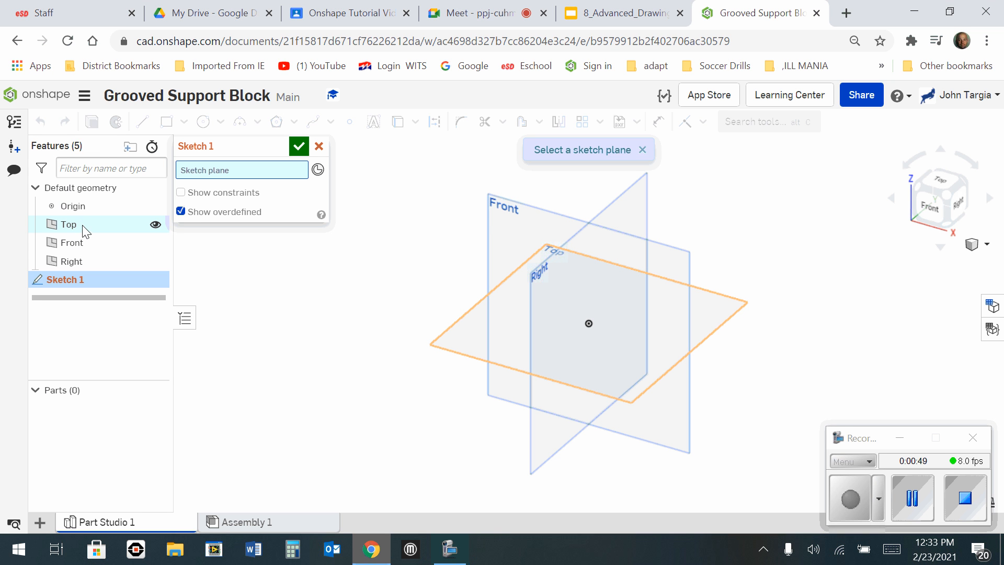
{"action": "mouse_move", "coordinate": [67, 224]}
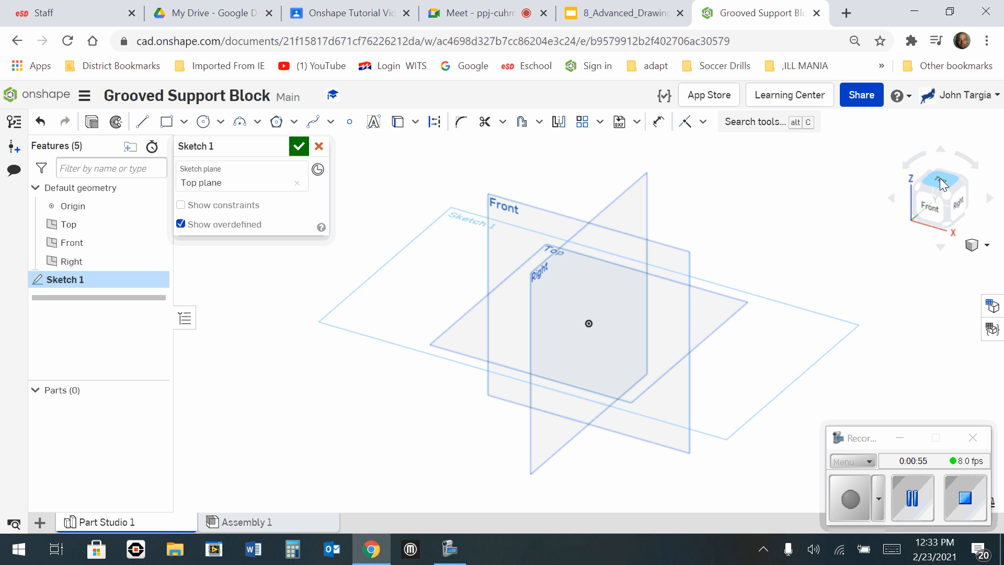
{"action": "left_click", "coordinate": [941, 182]}
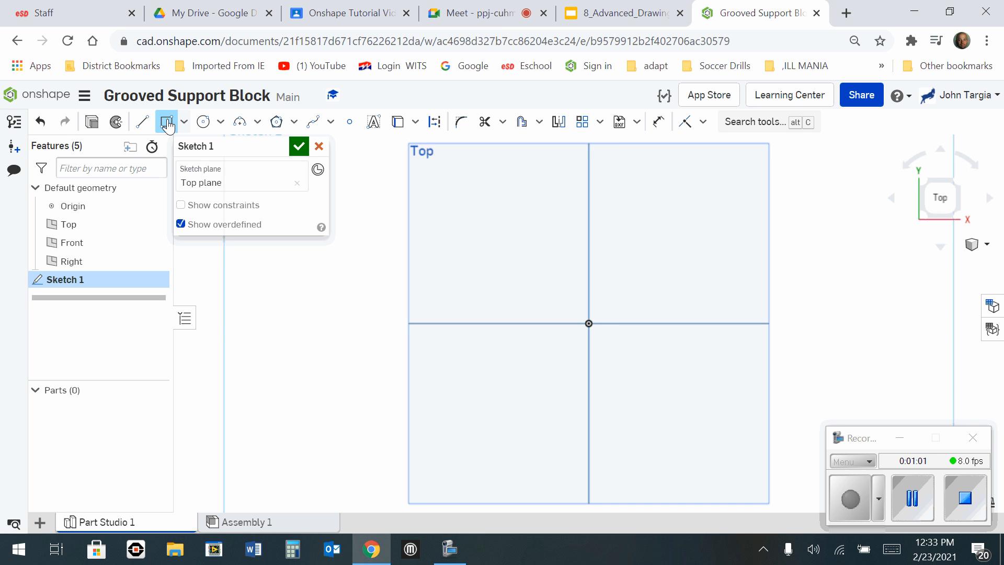
Step: Draw a 6 by 3 corner rectangle from the origin, then view it isometrically
{"action": "left_click", "coordinate": [168, 121]}
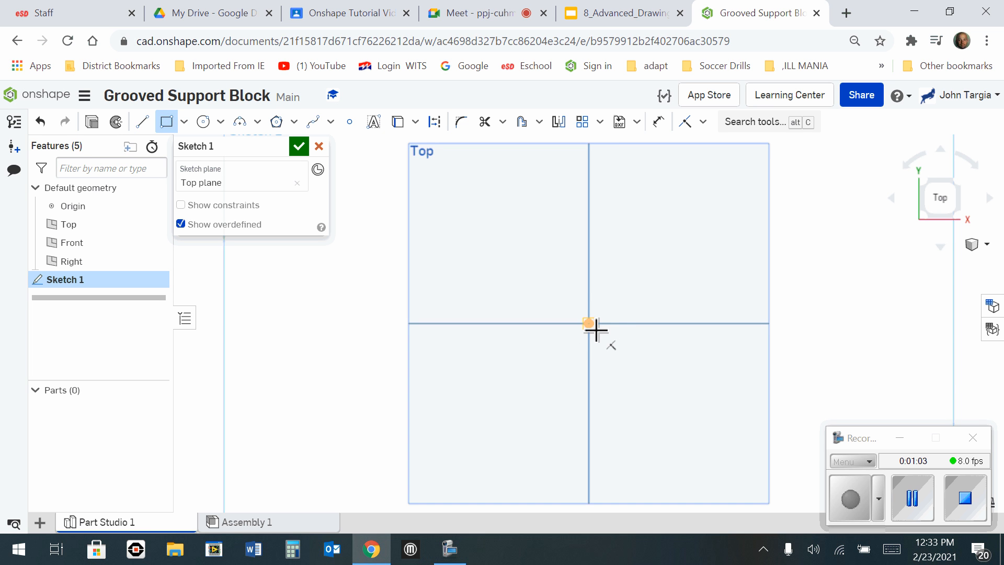
{"action": "left_click_drag", "start_coordinate": [589, 323], "coordinate": [690, 245]}
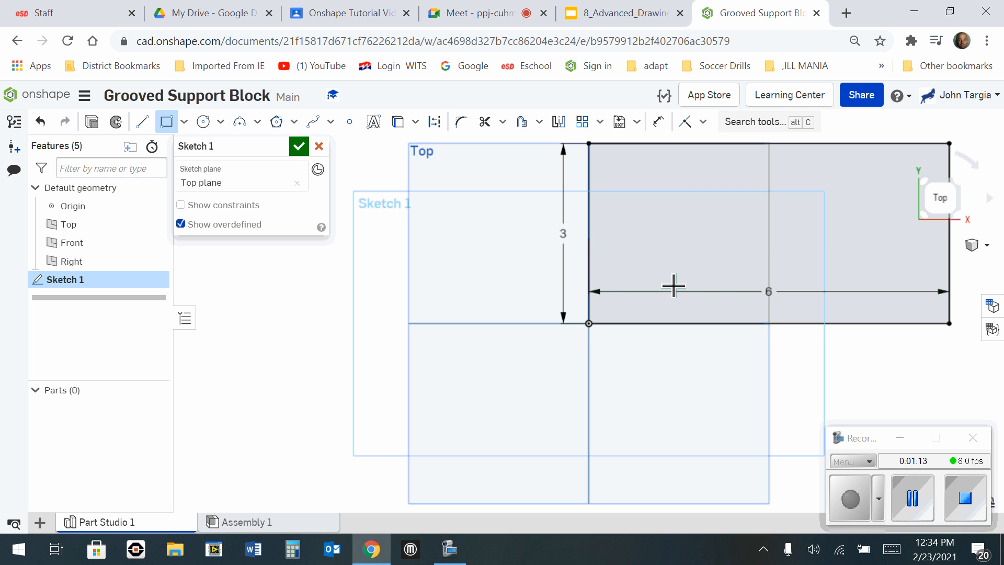
{"action": "mouse_move", "coordinate": [994, 261]}
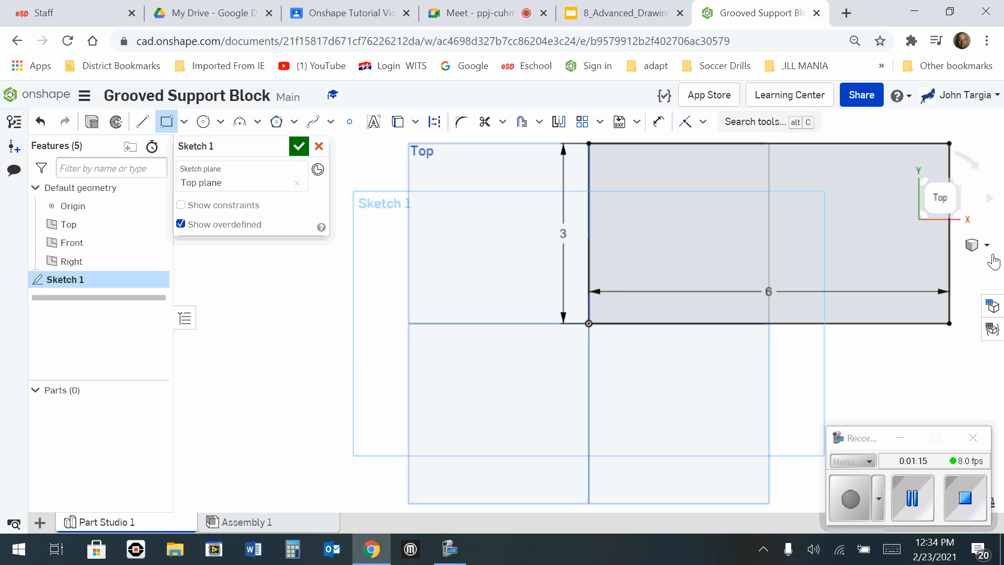
{"action": "left_click", "coordinate": [973, 244]}
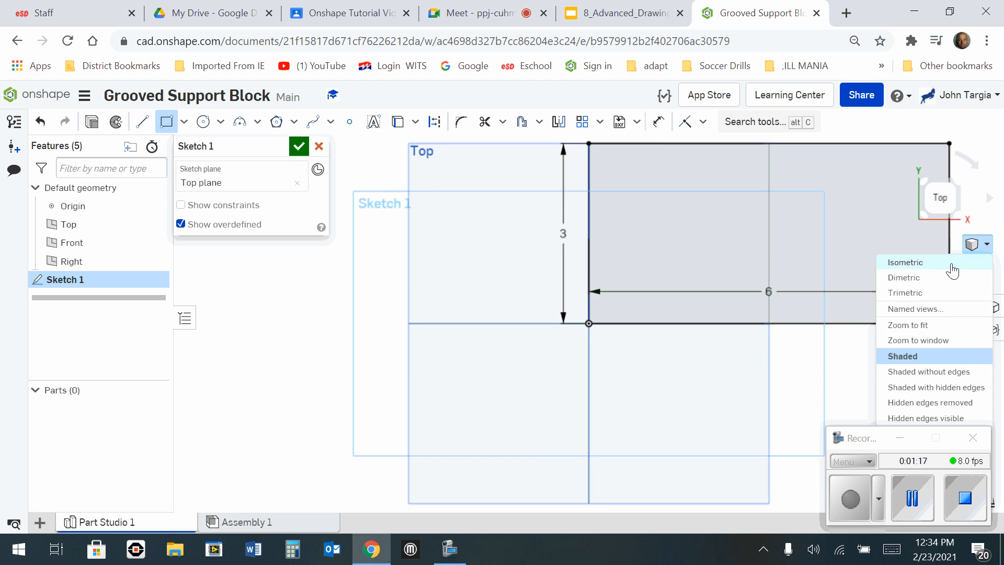
{"action": "left_click", "coordinate": [905, 261]}
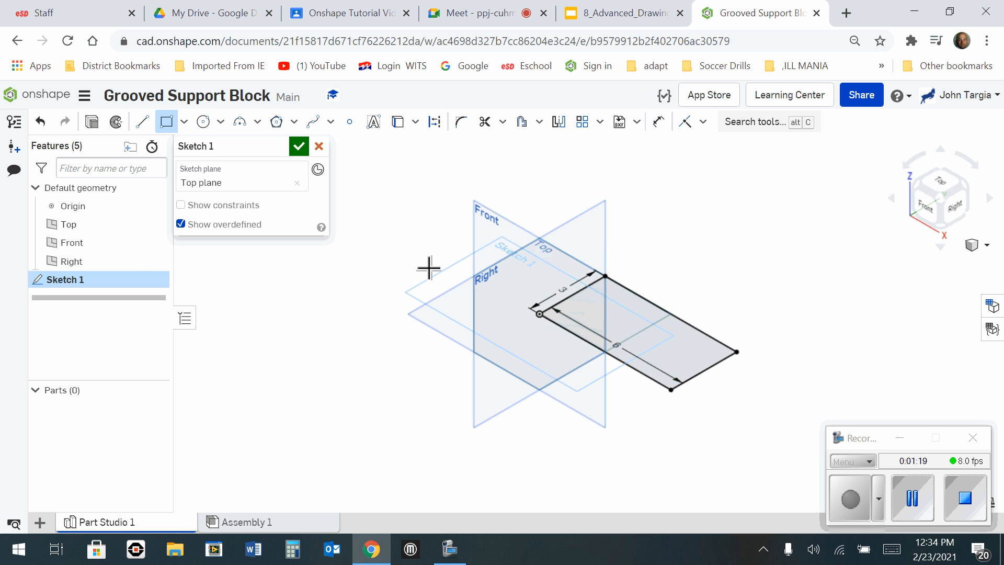
{"action": "mouse_move", "coordinate": [92, 121]}
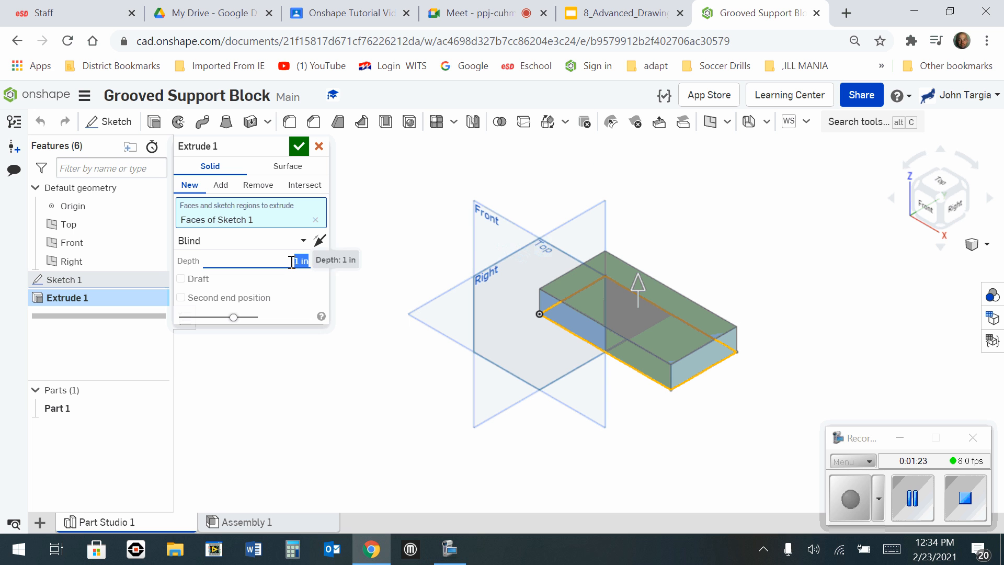
Step: Extrude Sketch 1 by 2 in to form the solid 6×3×2 block
{"action": "type", "text": "2"}
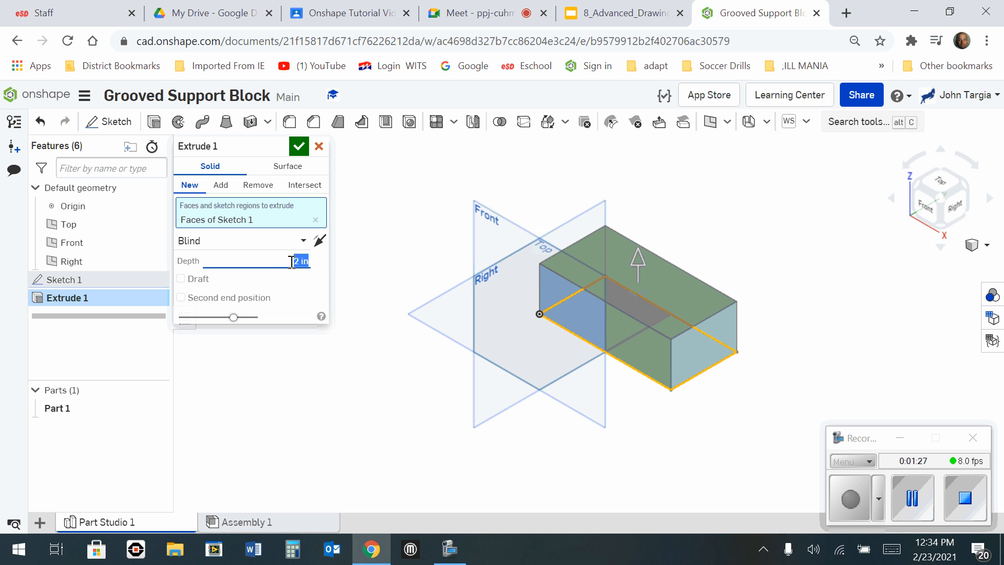
{"action": "left_click", "coordinate": [298, 147]}
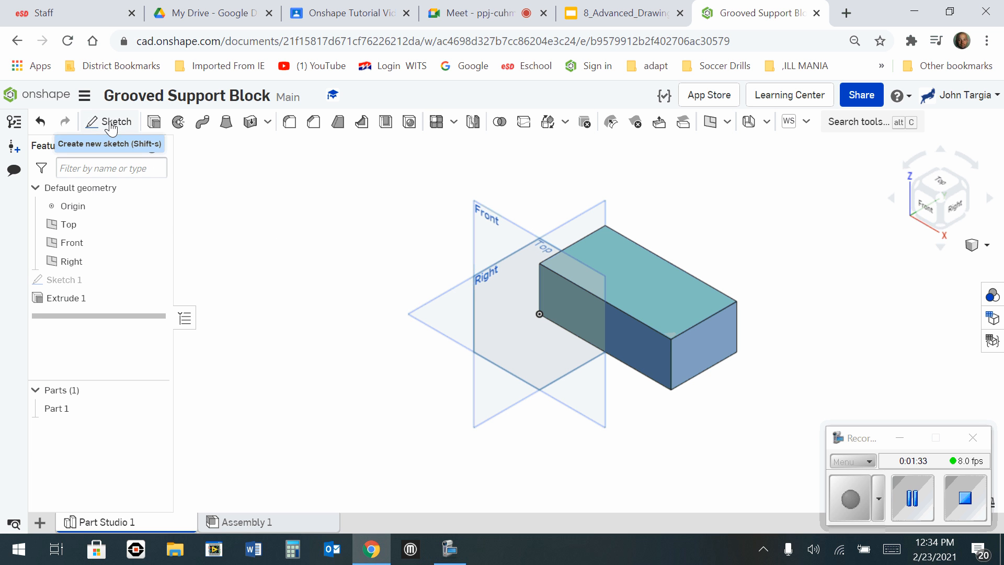
Step: Start Sketch 2 on the block's top face and look straight down at it
{"action": "left_click", "coordinate": [116, 122]}
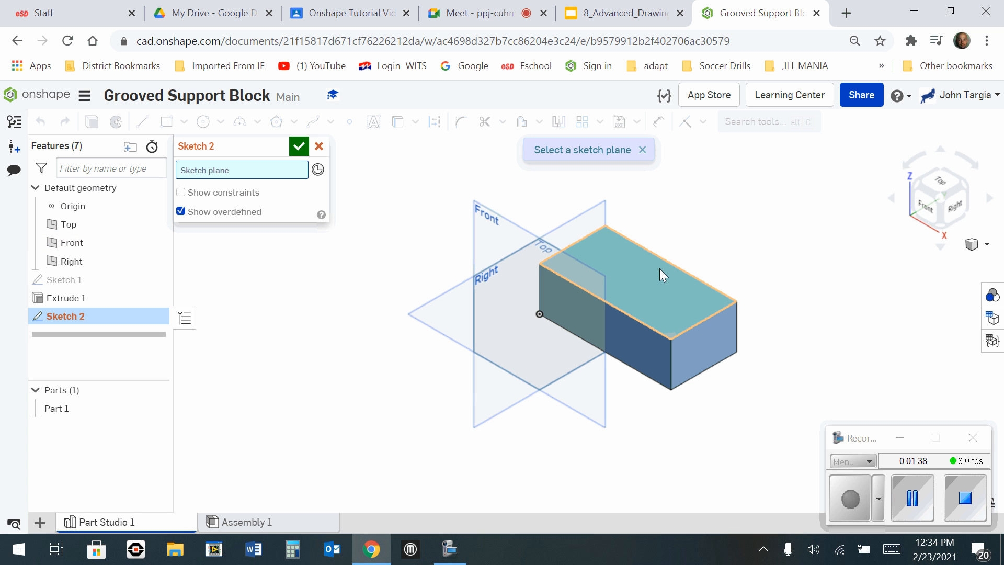
{"action": "mouse_move", "coordinate": [682, 302]}
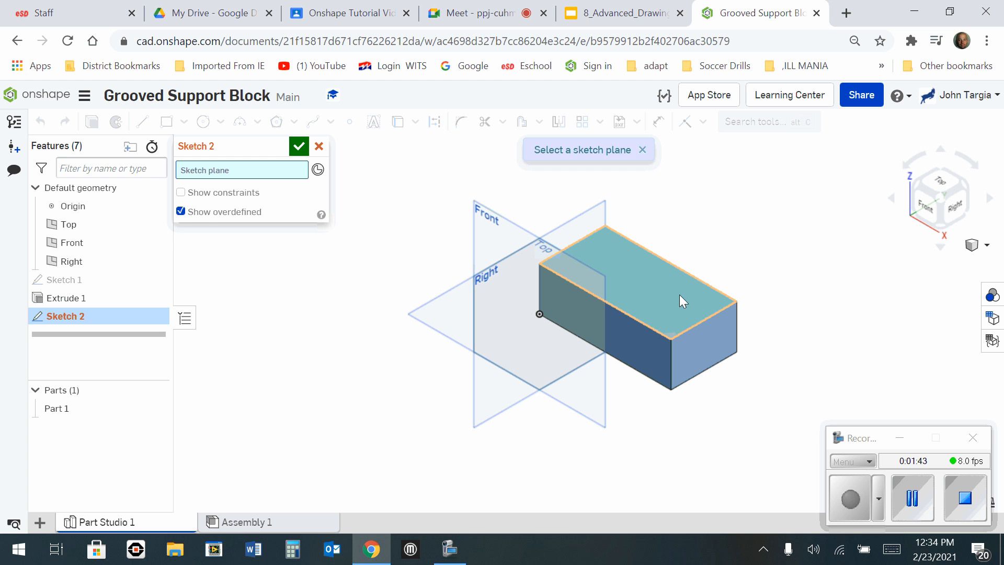
{"action": "left_click", "coordinate": [682, 302]}
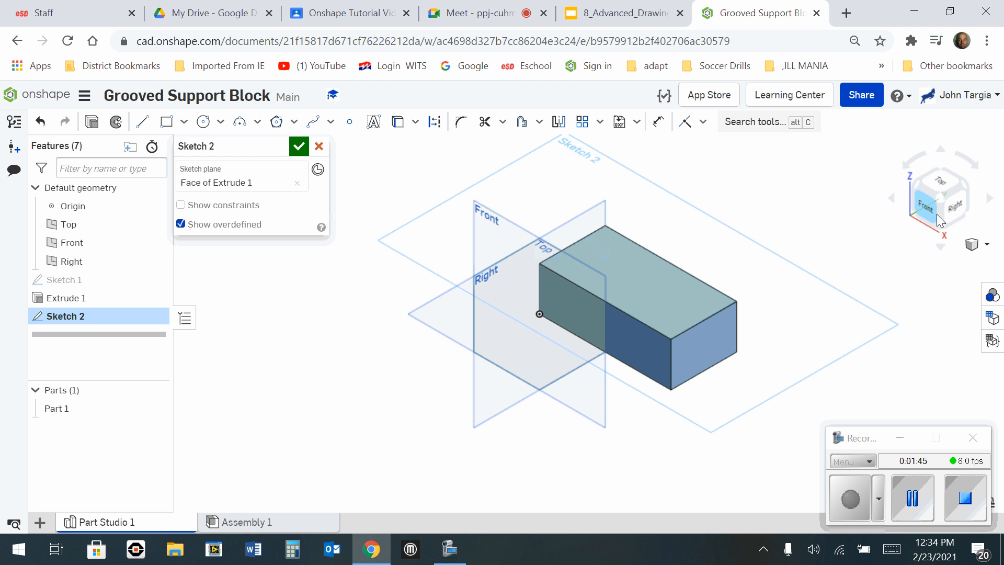
{"action": "left_click", "coordinate": [940, 186]}
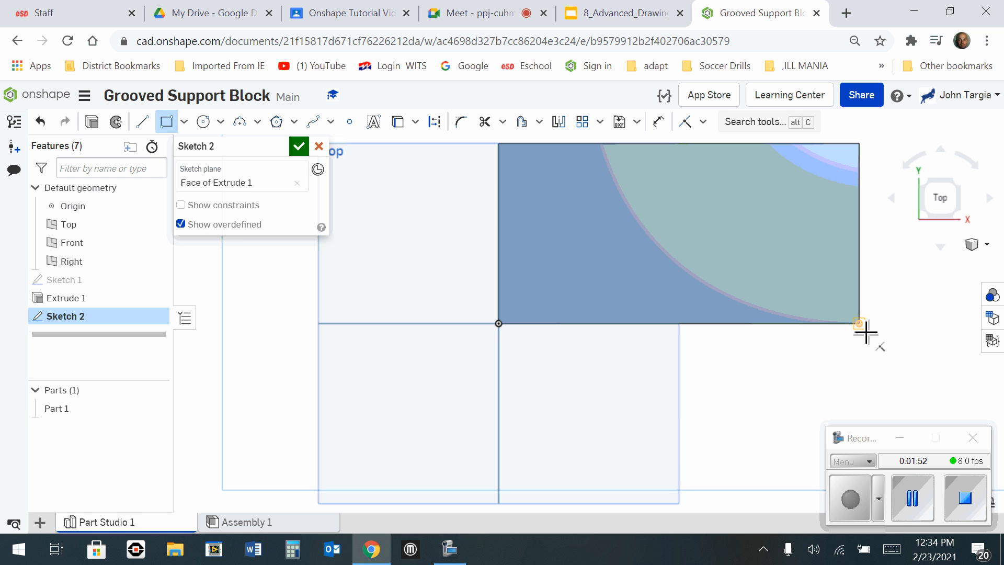
Step: Draw two 3 by 1 rectangles at the right end, one along each long edge
{"action": "left_click_drag", "start_coordinate": [860, 323], "coordinate": [695, 264]}
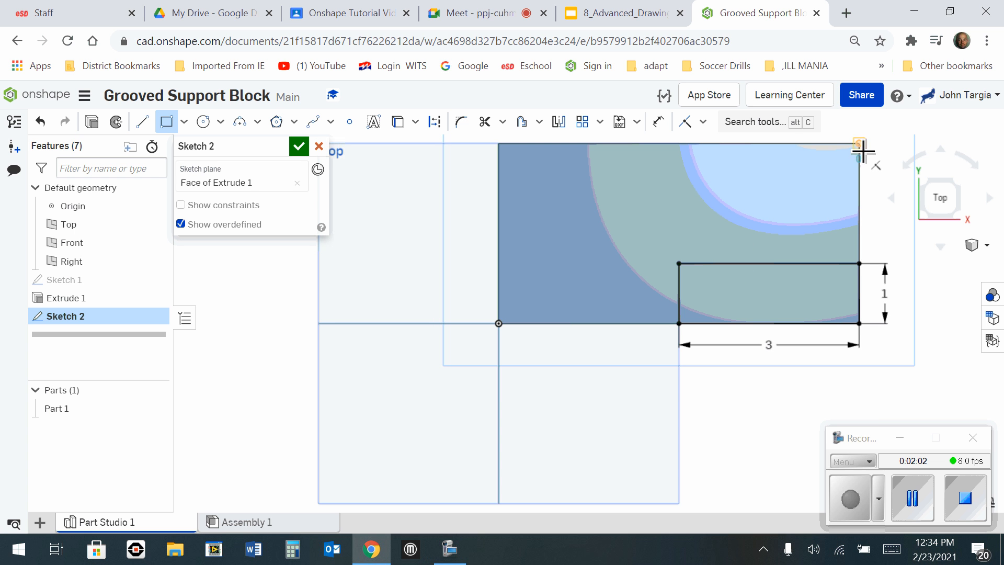
{"action": "left_click_drag", "start_coordinate": [858, 144], "coordinate": [727, 193]}
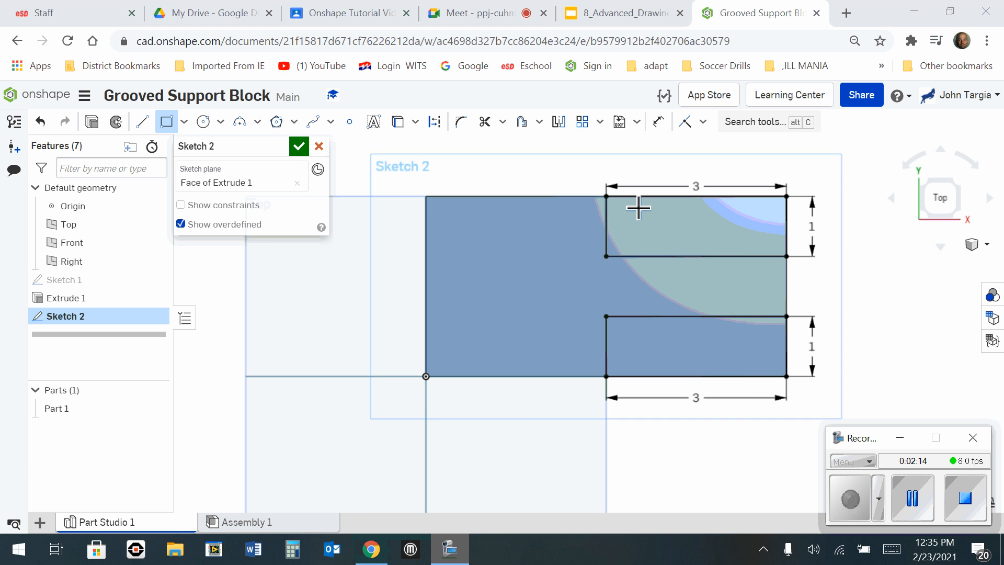
{"action": "mouse_move", "coordinate": [757, 359]}
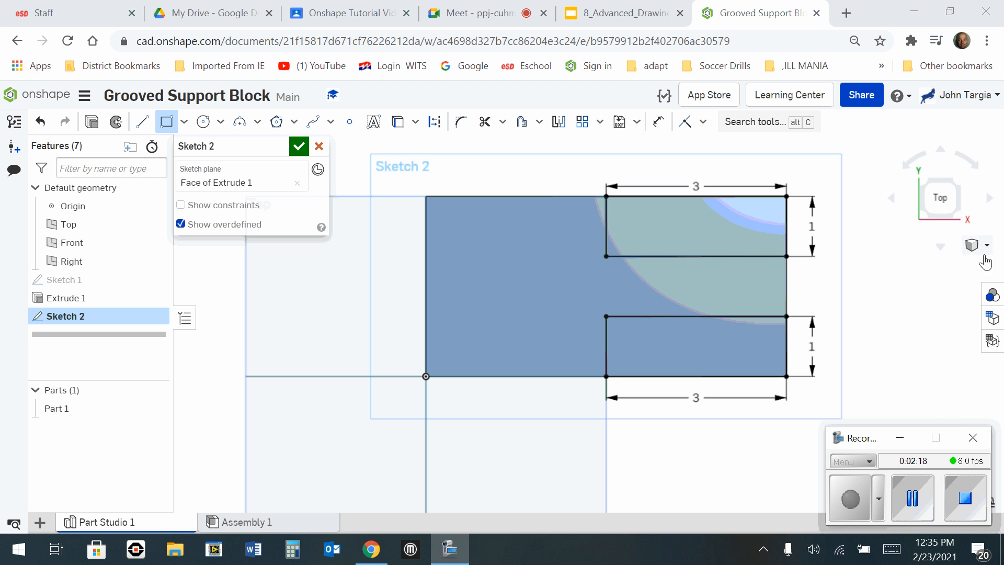
{"action": "left_click", "coordinate": [988, 244]}
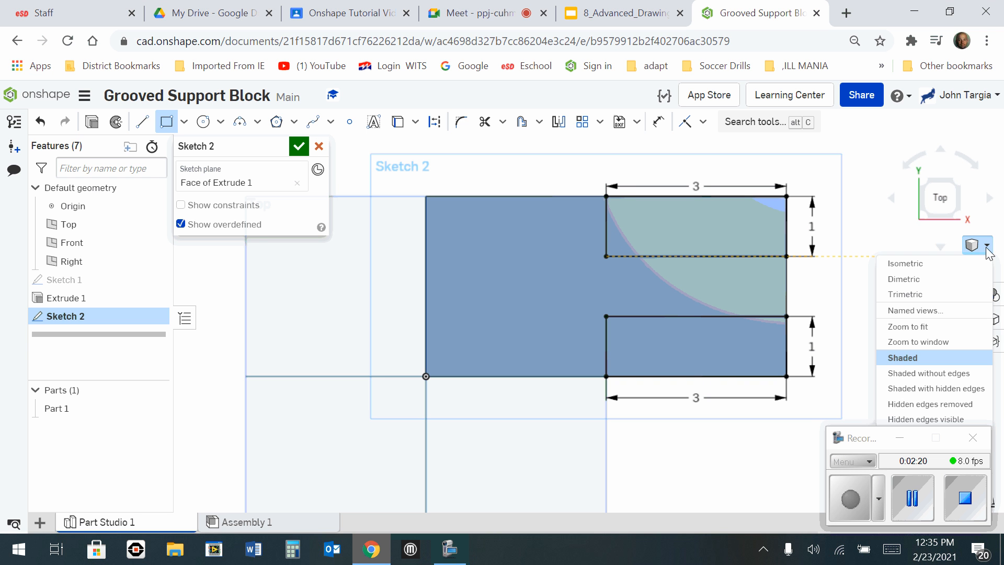
{"action": "left_click", "coordinate": [905, 262]}
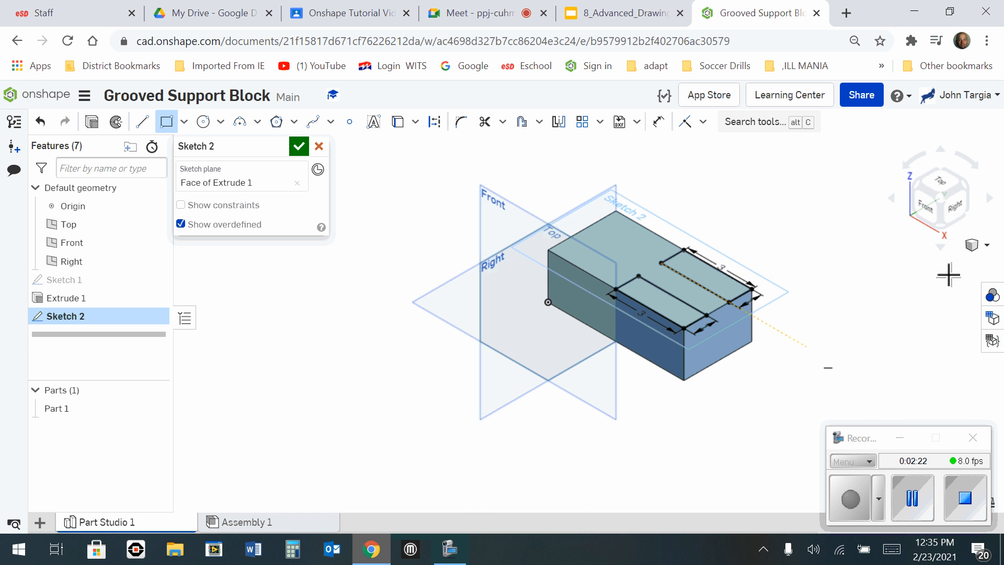
{"action": "mouse_move", "coordinate": [92, 121]}
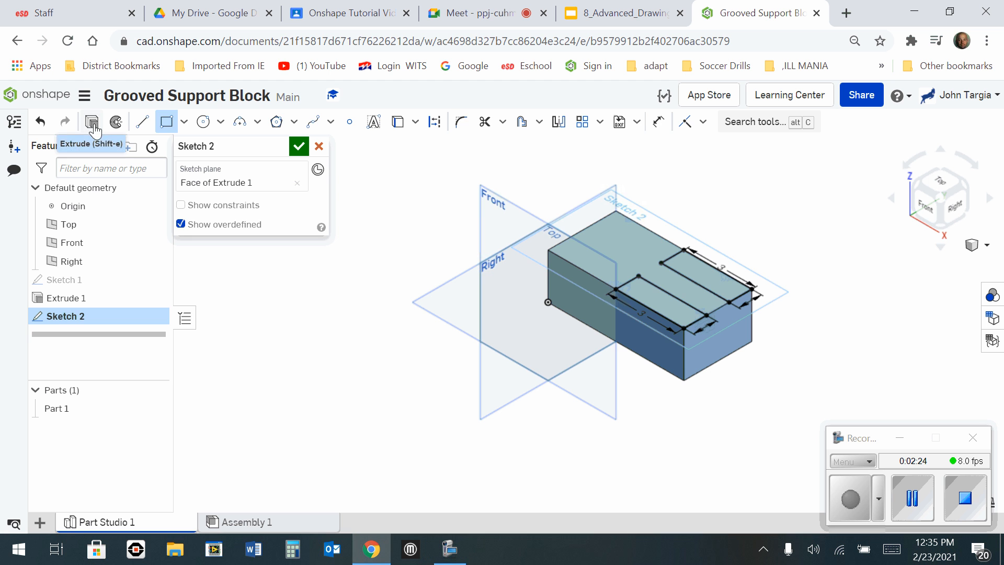
Step: Remove-extrude the groove region of Sketch 2 by 1 in to cut the groove
{"action": "left_click", "coordinate": [92, 121]}
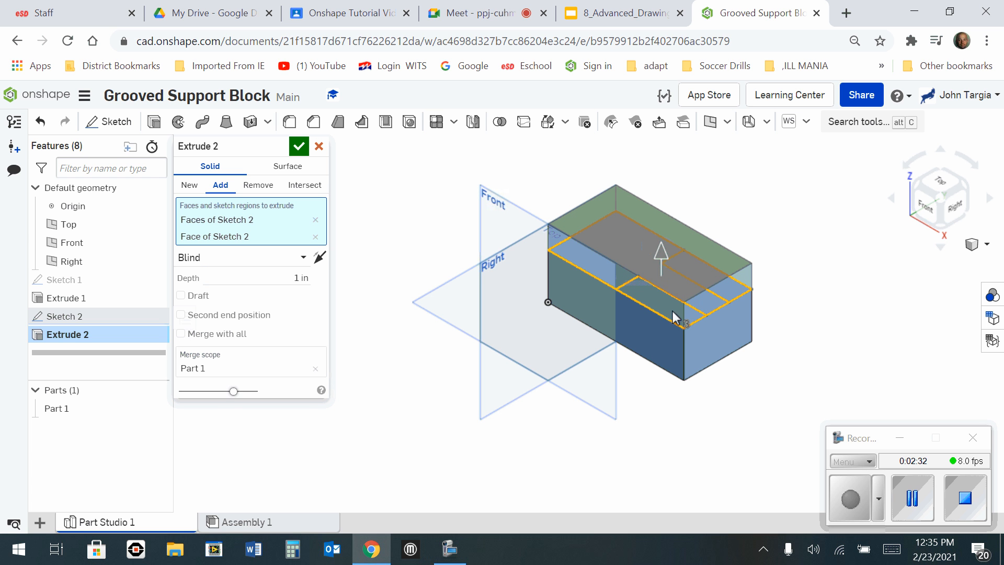
{"action": "left_click", "coordinate": [315, 219]}
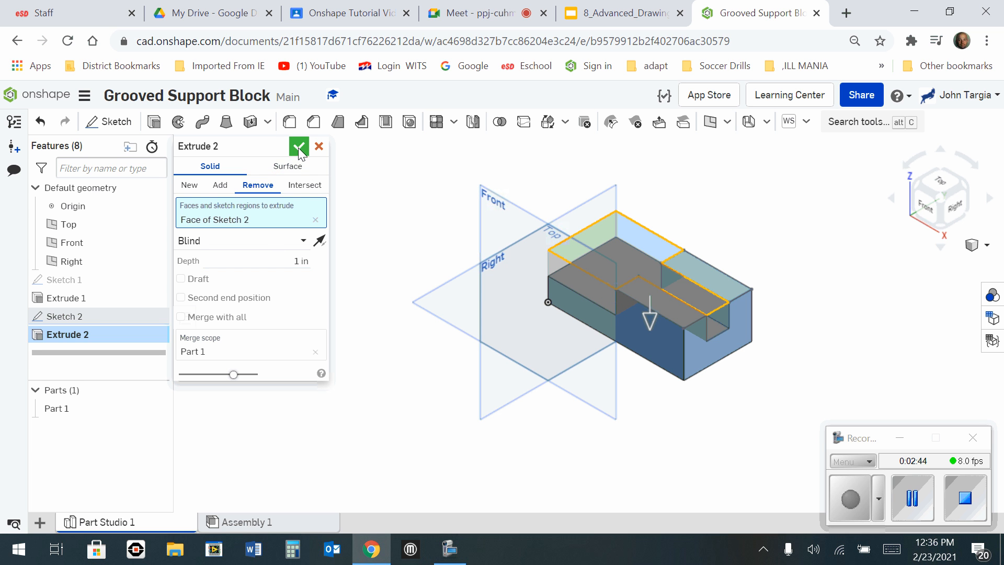
{"action": "left_click", "coordinate": [298, 146]}
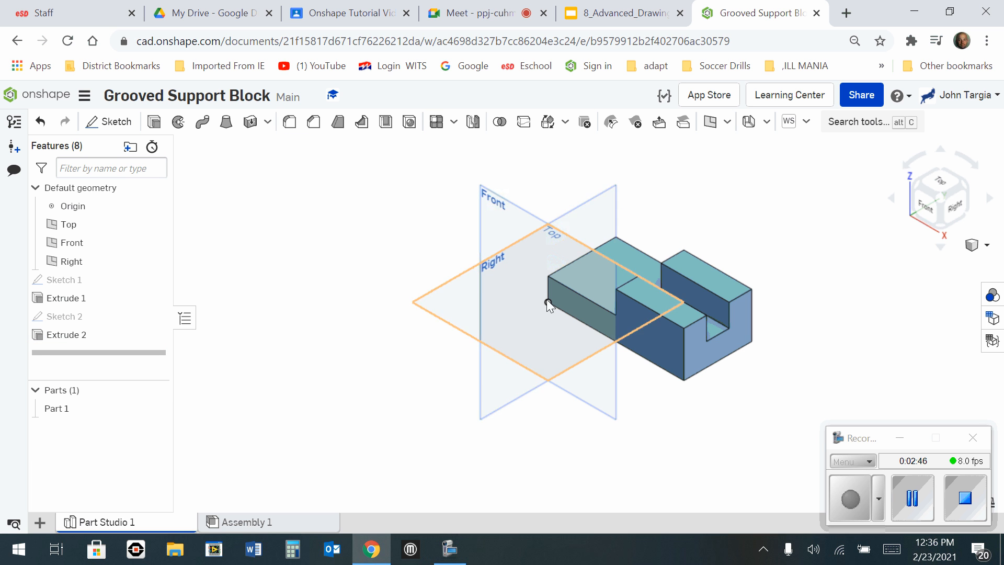